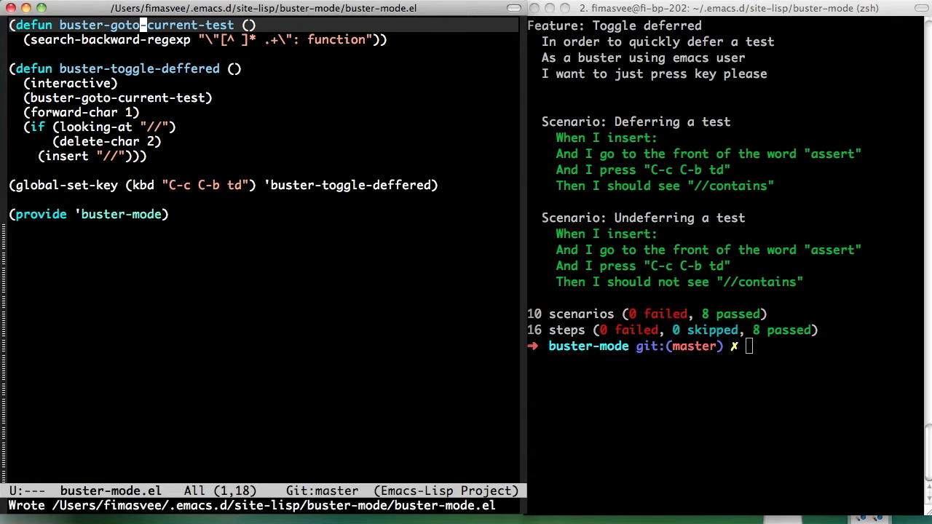
mouse_move(385, 309)
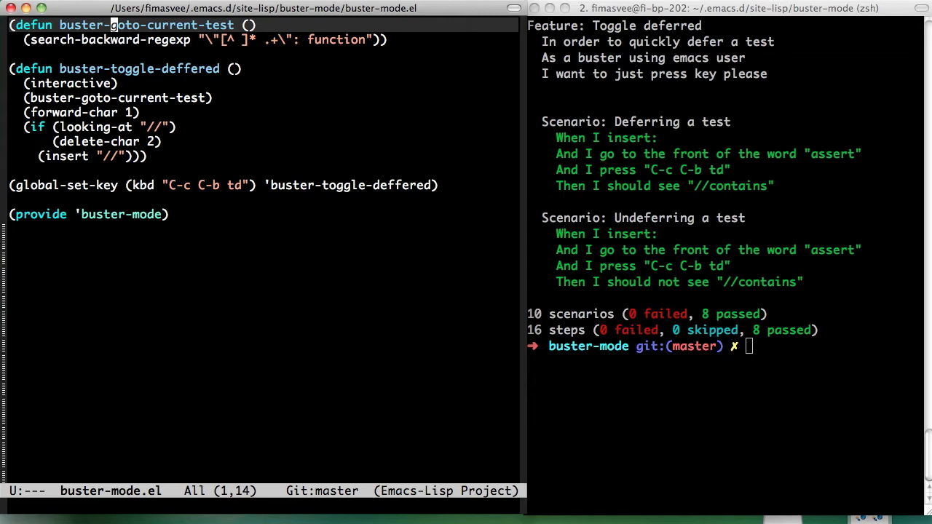
Duplicate the Deferring scenario as 'Deferring a single quoted test' with single-quoted name and quote-prefixed expectation
key(C-x b)
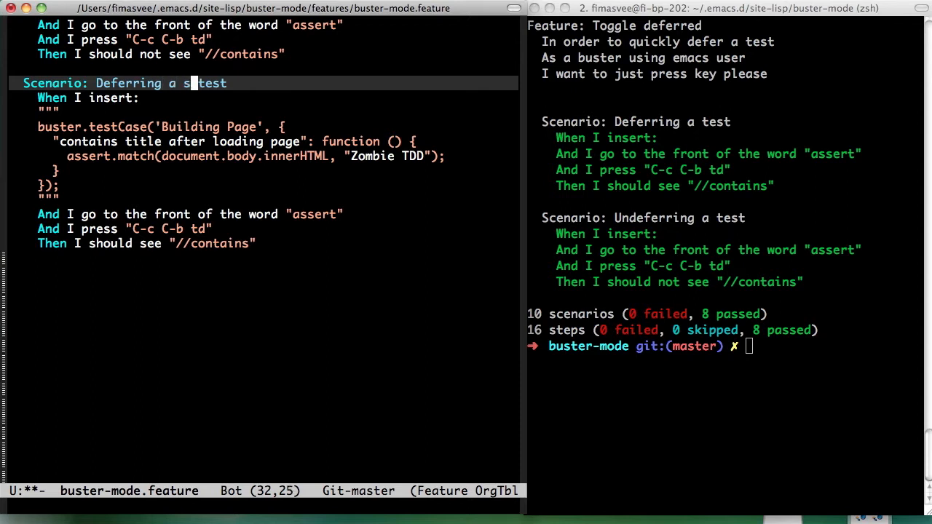
text(ingle quo)
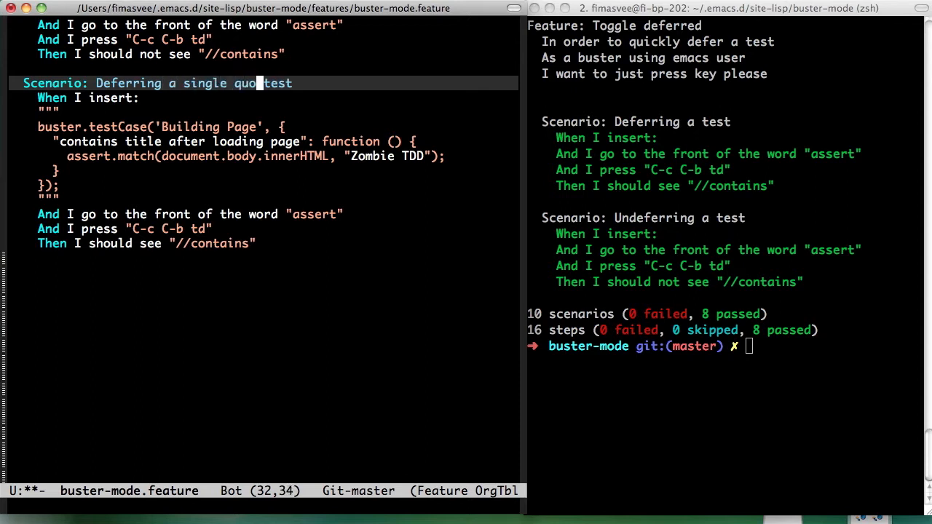
text(ted te)
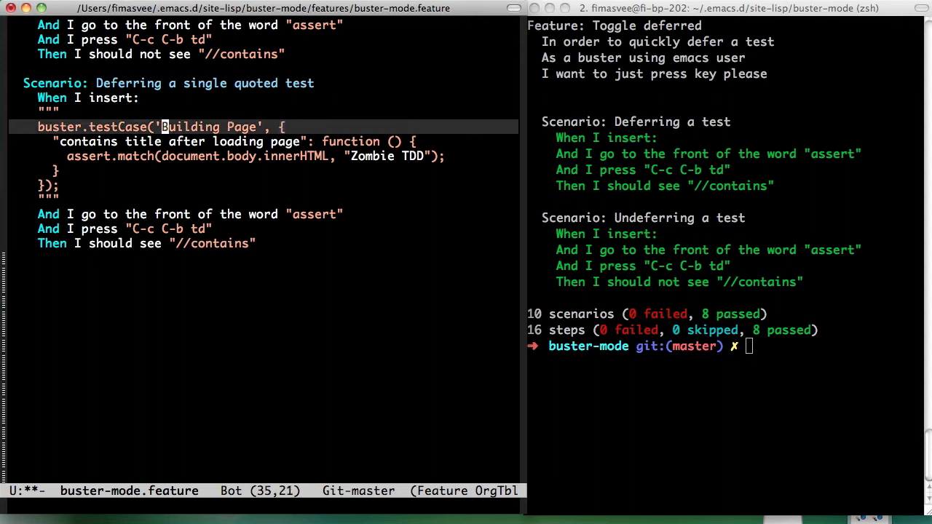
key(down)
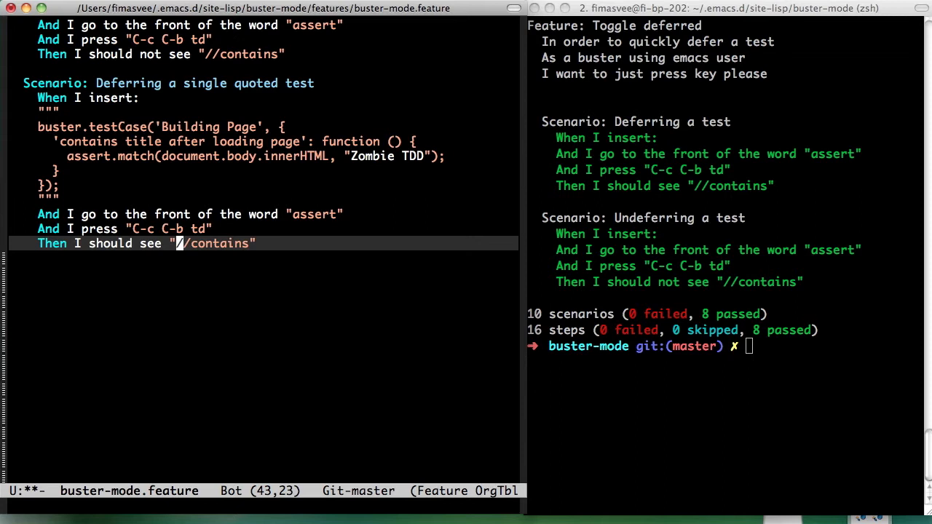
text(")
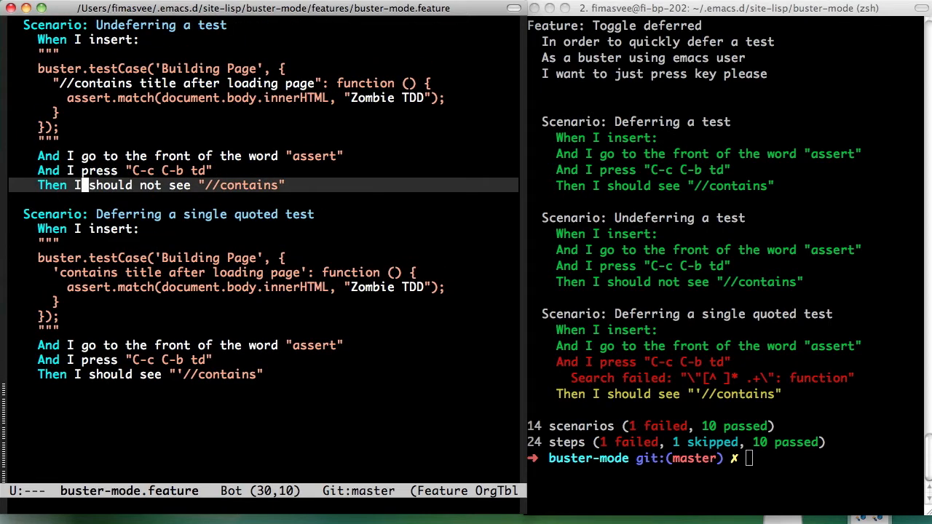
Save the feature file and rerun ecukes, where the single quoted scenario fails its search step
scroll(down, 3)
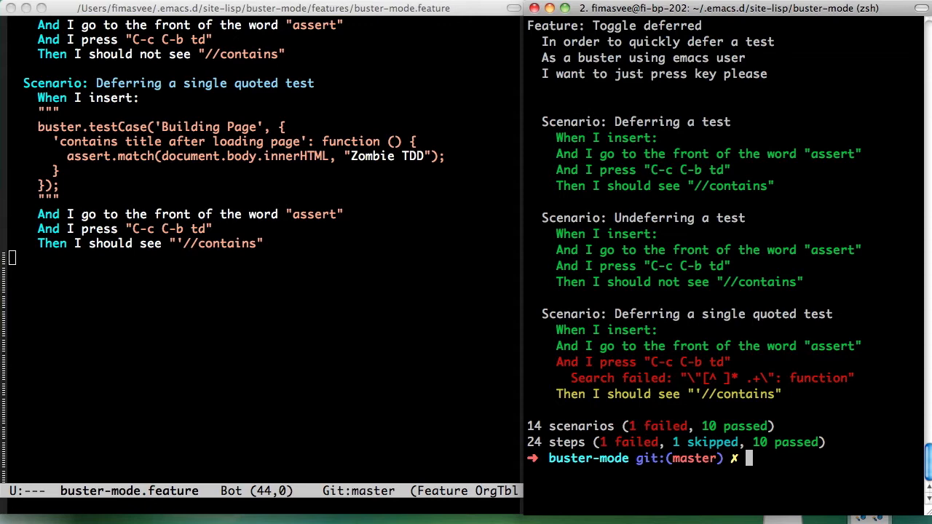
text(D)
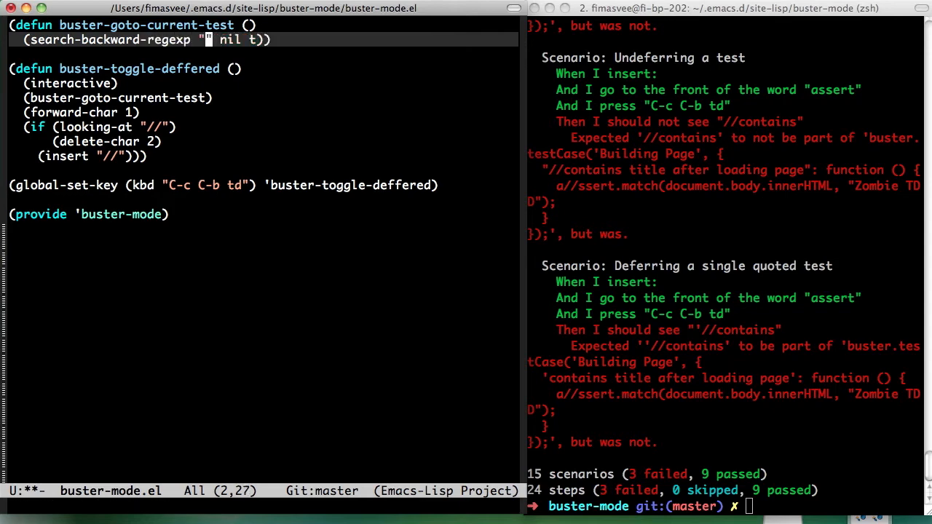
Change the search-backward-regexp pattern to [\"'][^ ]* .+[\"']: function and add nil t arguments
text([\"'][^ ]* .+[\"']: function)
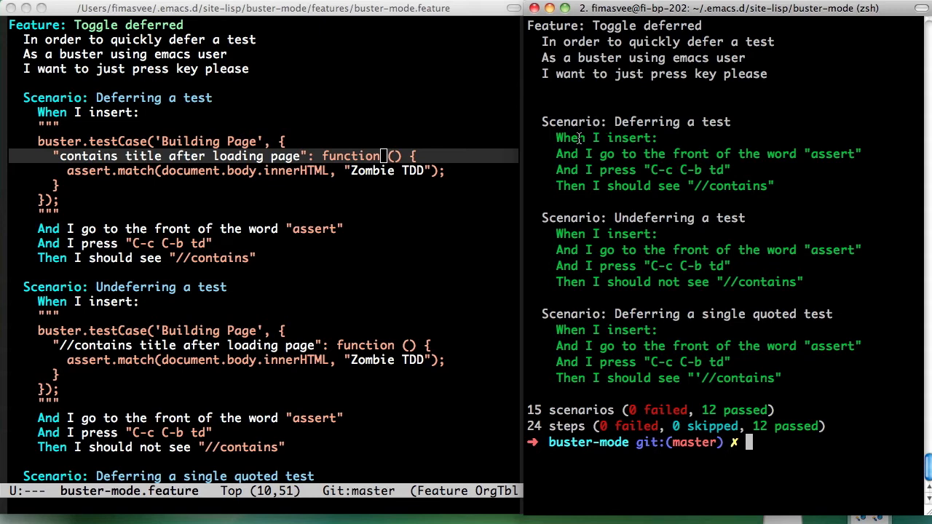
mouse_move(586, 362)
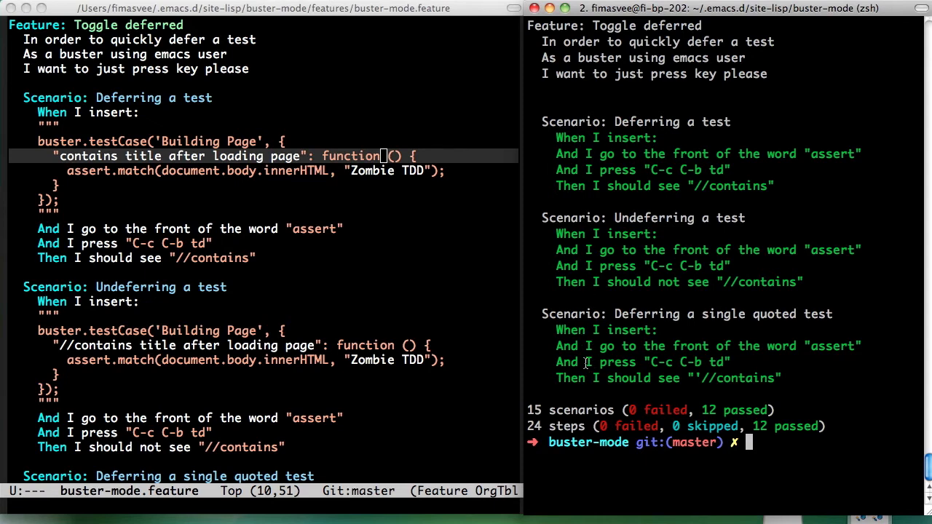
mouse_move(590, 353)
text(Support h)
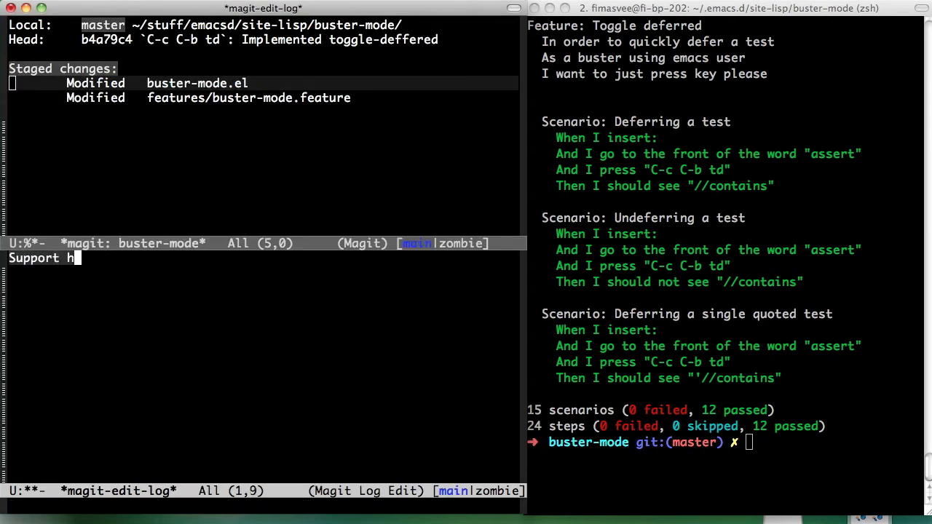
Stage buster-mode.el and the feature file, and commit them with a message about supporting hipster quotes
text(ipster quot)
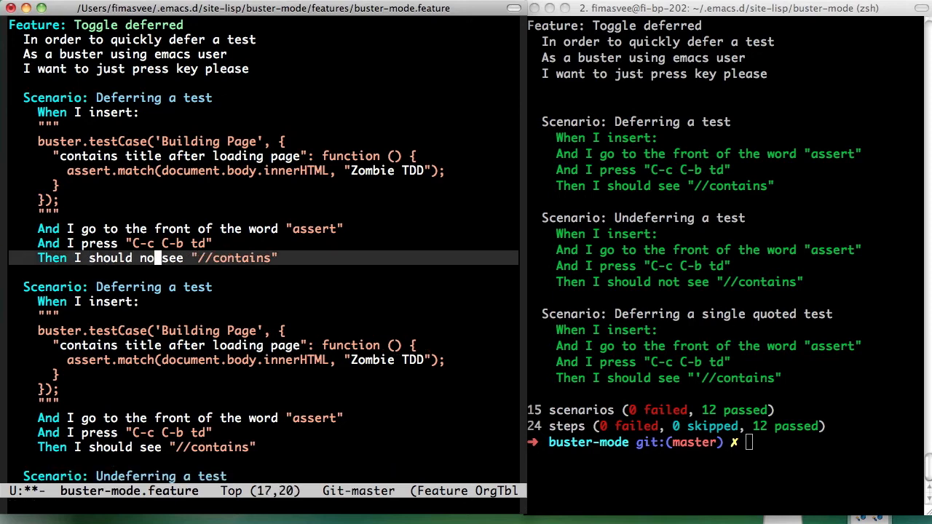
Add an 'And I turn on buster-mode' step to each scenario and rerun, failing on undefined buster-mode
text(t)
text(And I)
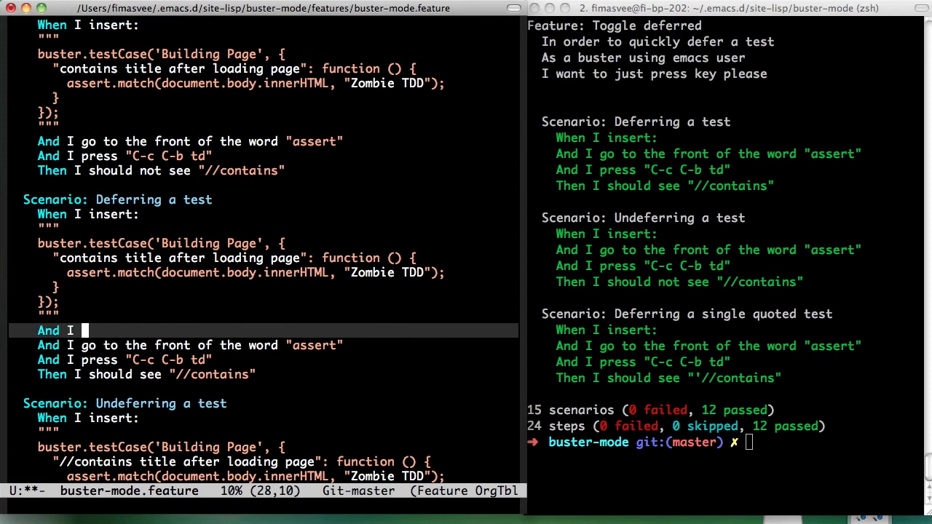
text(turn on buster-mode)
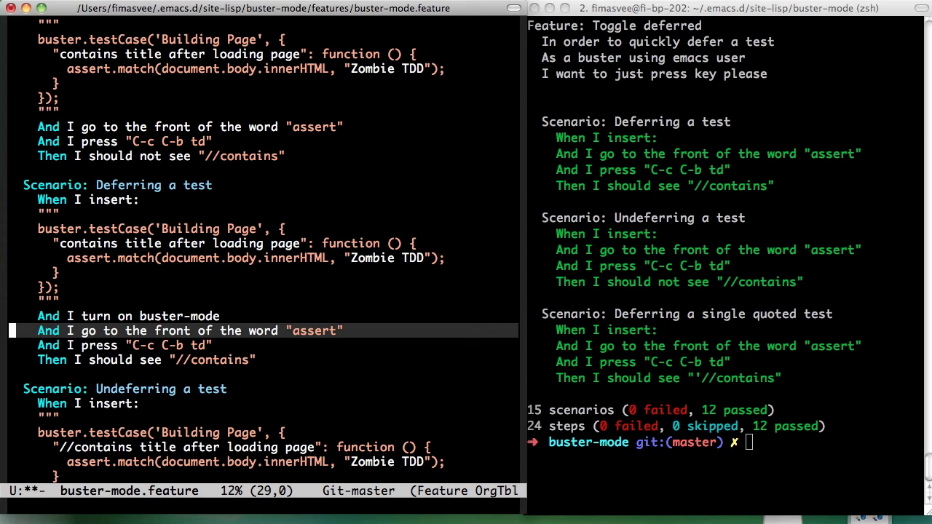
scroll(down, 3)
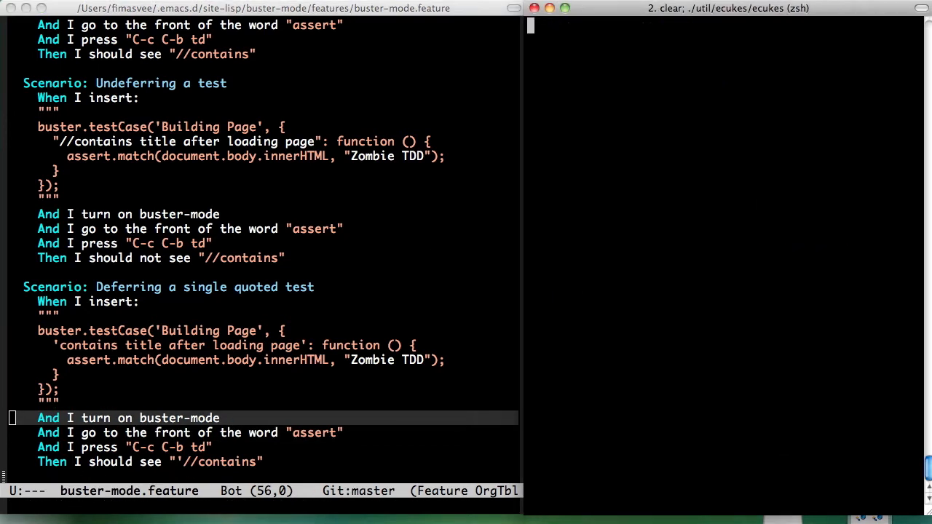
key(Return)
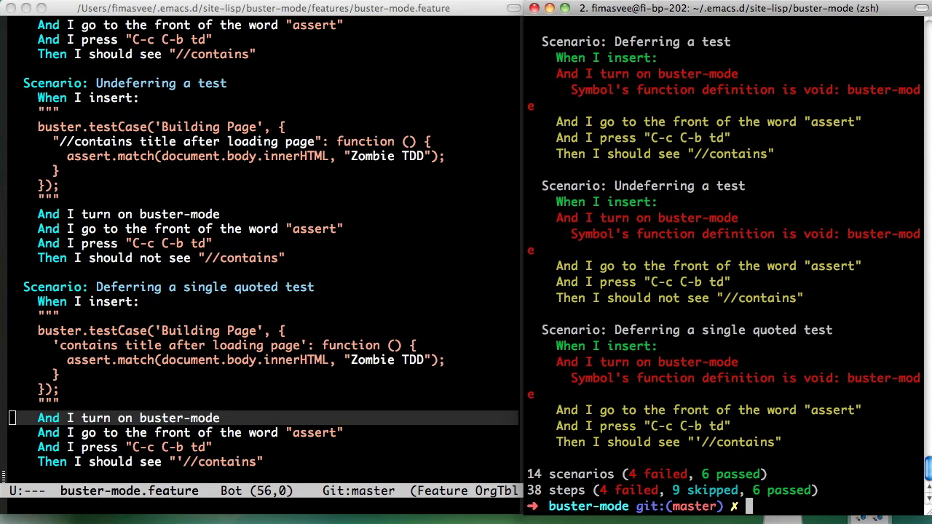
mouse_move(685, 252)
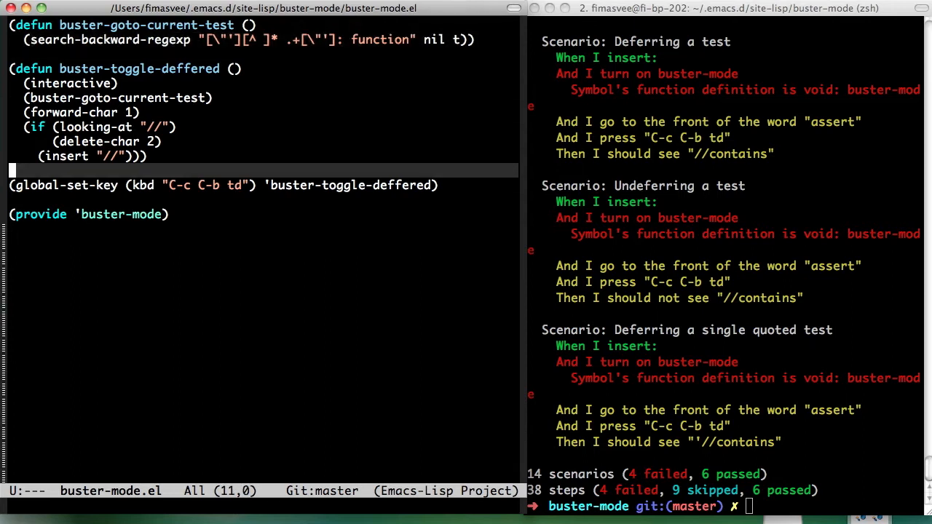
Look up the help documentation for define-minor-mode
key(f1)
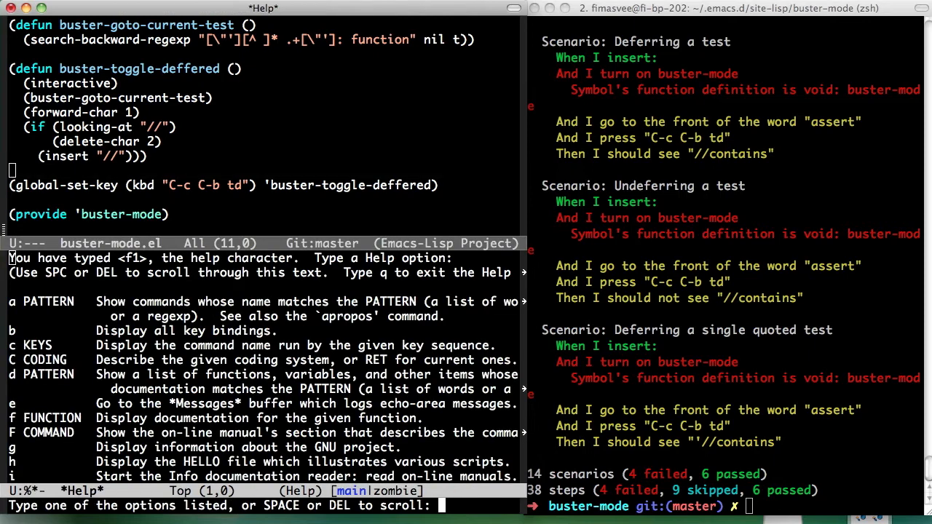
key(f)
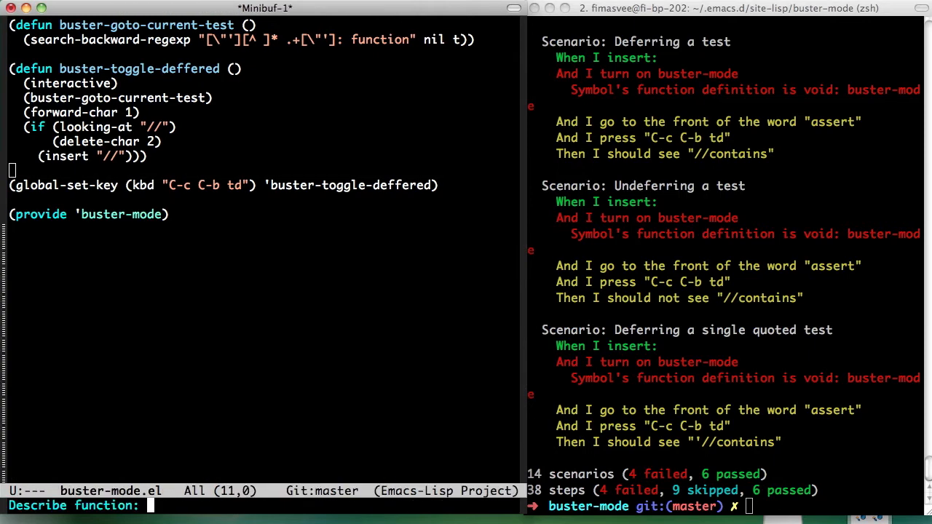
text(define-m)
text((d)
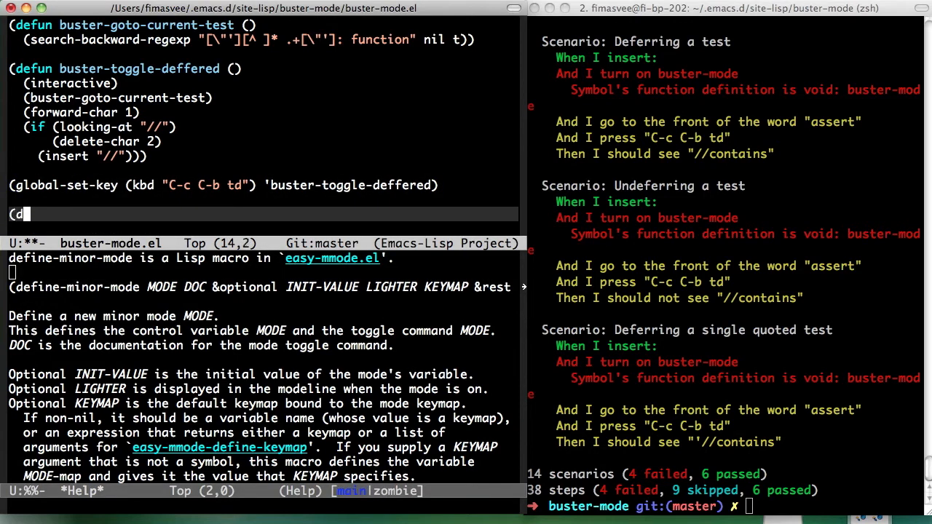
text(efine-minor-mode)
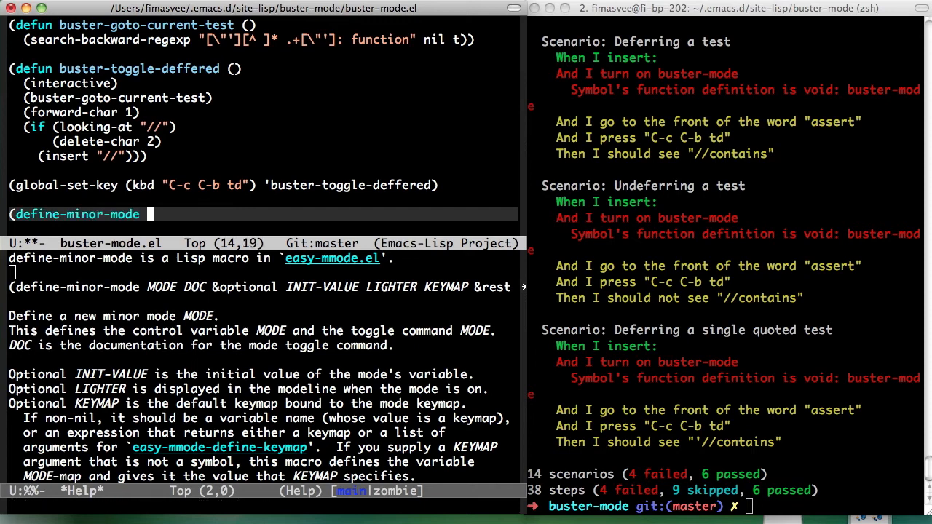
Define buster-mode with docstring "Buster mode", nil initial value and " Buster" lighter
text(buster-mode)
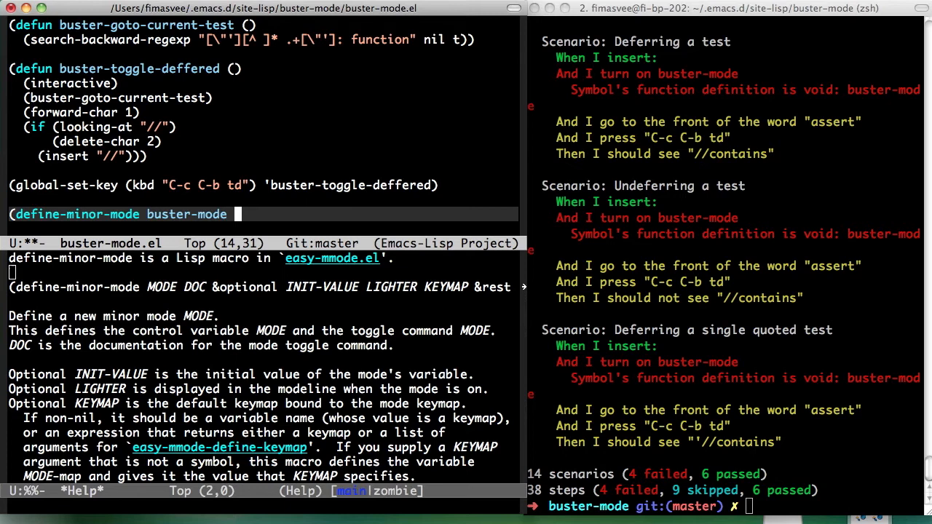
text("B)
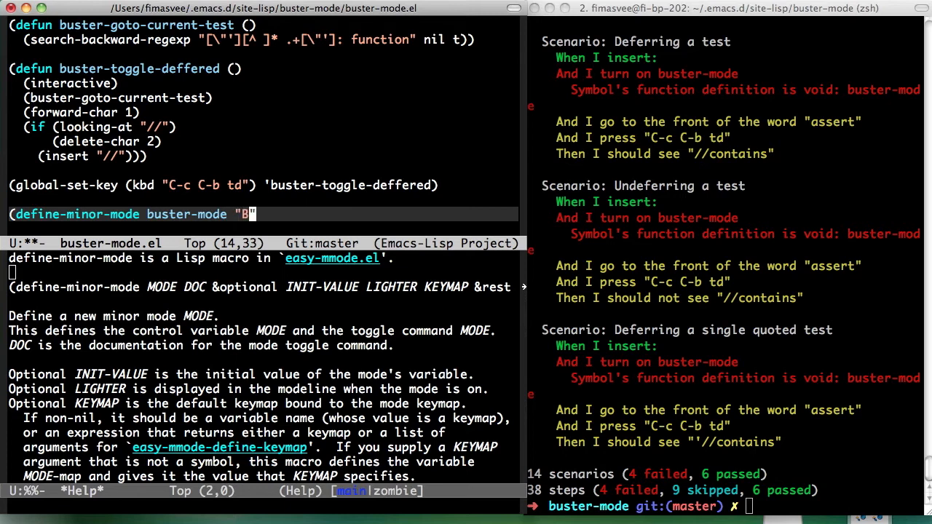
text(uster mode)
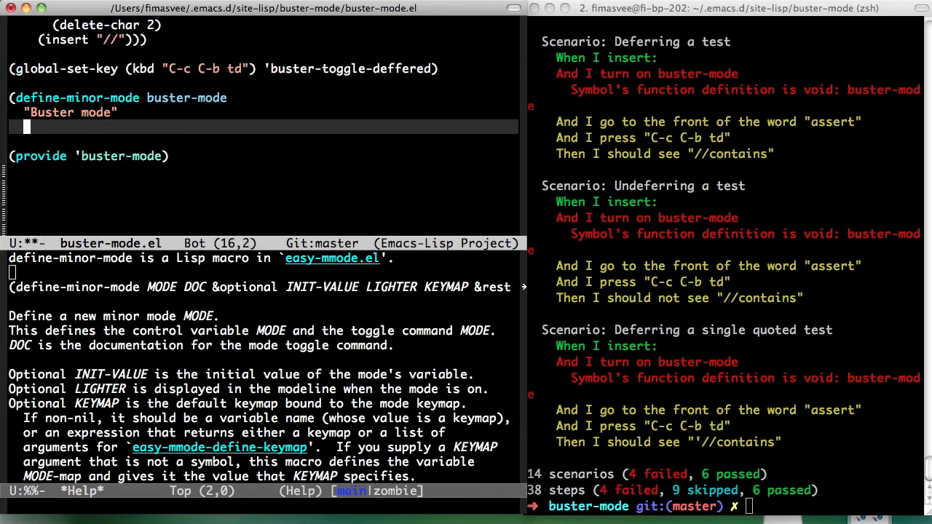
text(nil)
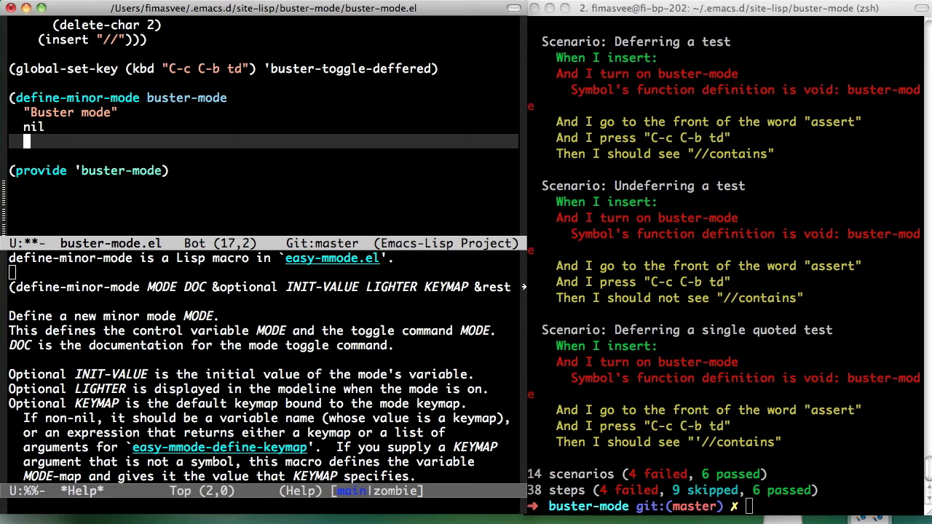
text("")
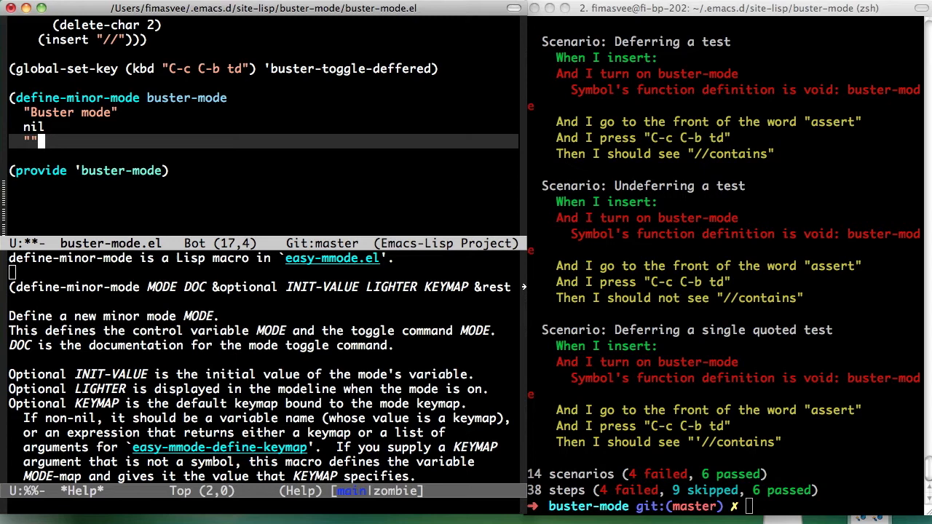
text(B)
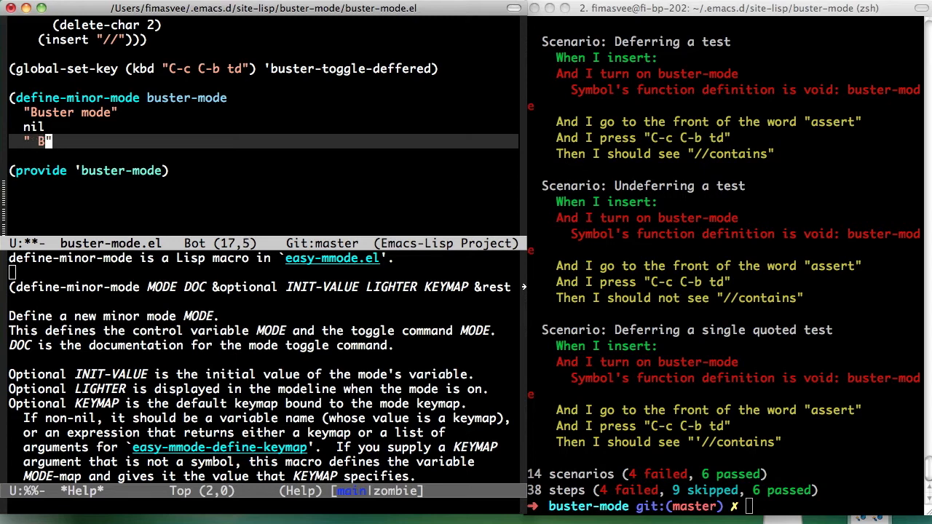
text(uster)
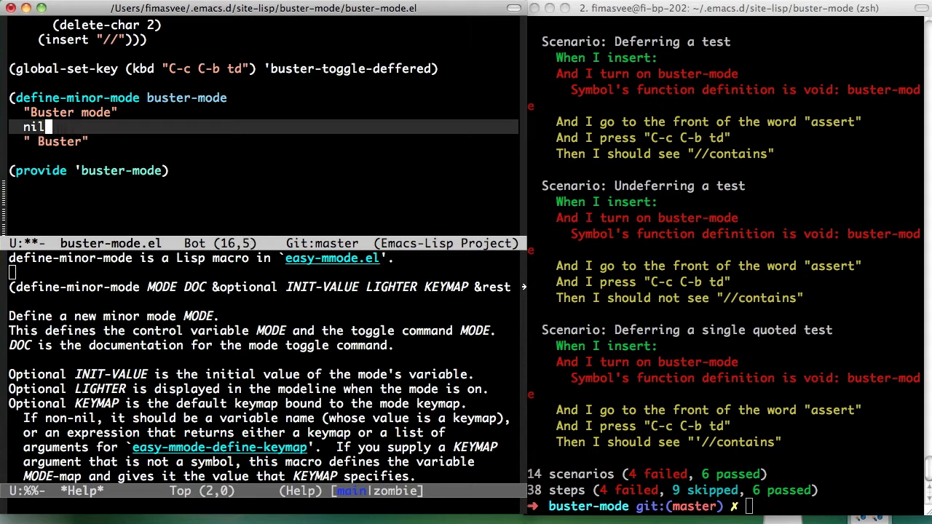
text(.JS)
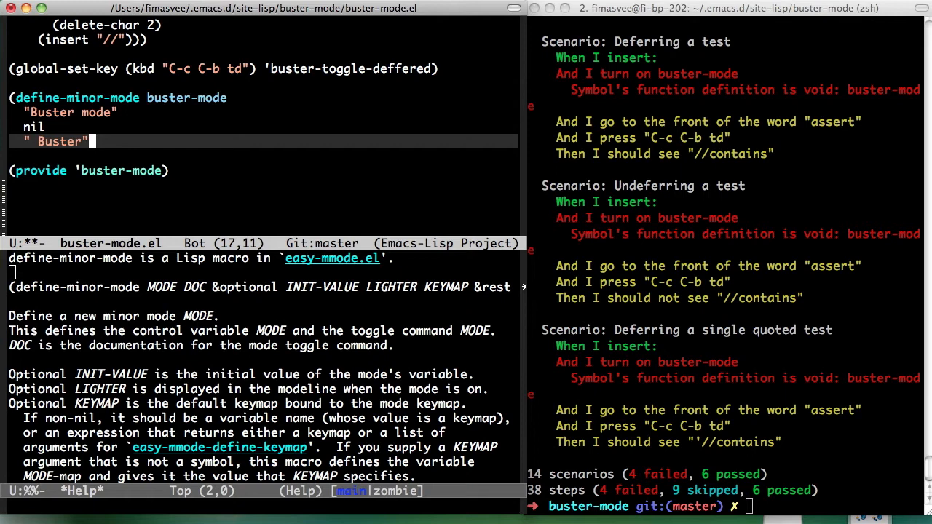
key(Return)
text((def)
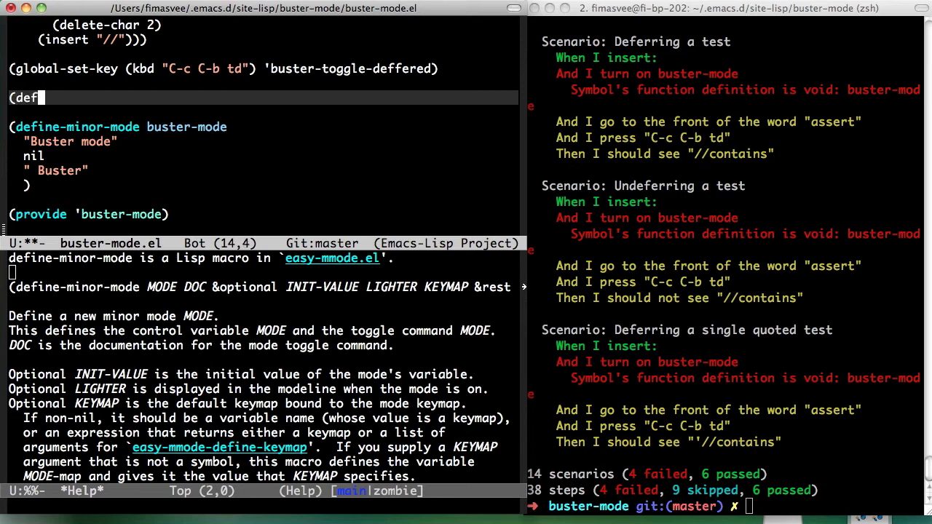
Add (defvar buster-mode-map (make-sparse-keymap) "buster-mode keymap") above define-minor-mode
text(var)
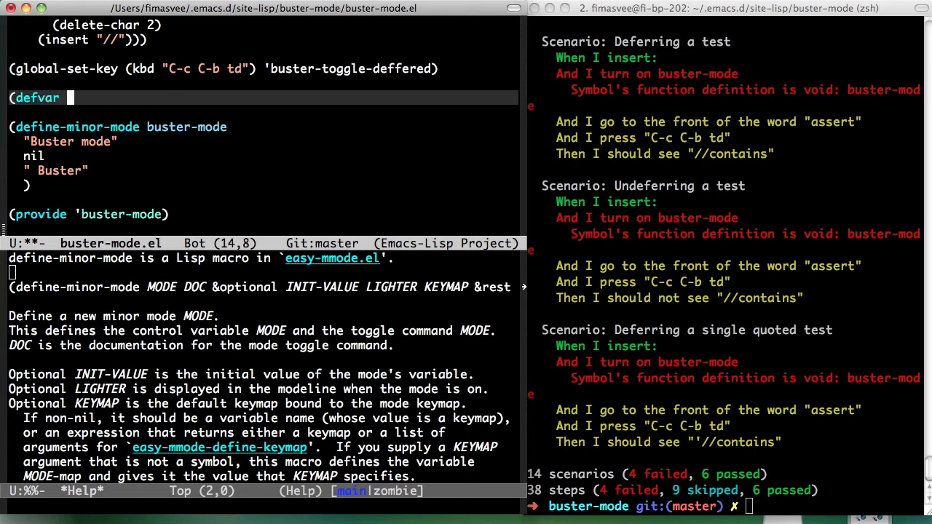
text(bus)
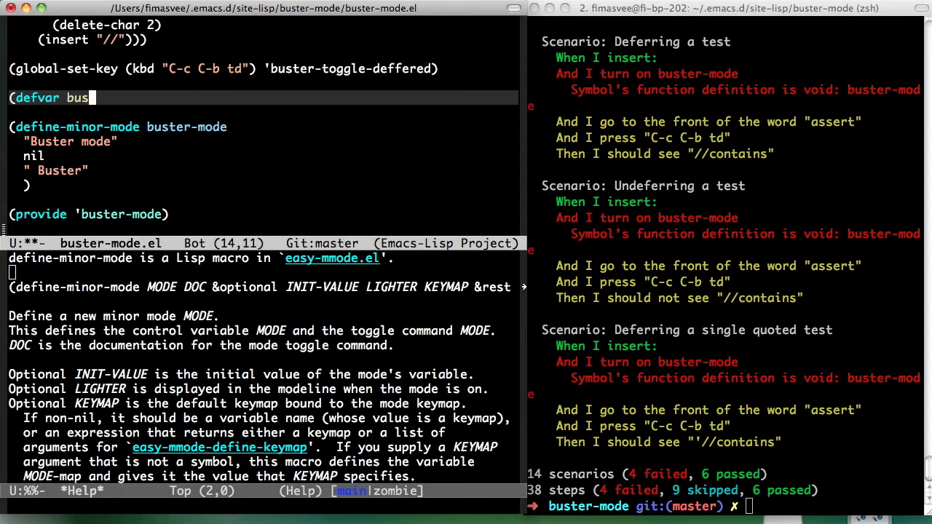
text(ter-mode-map)
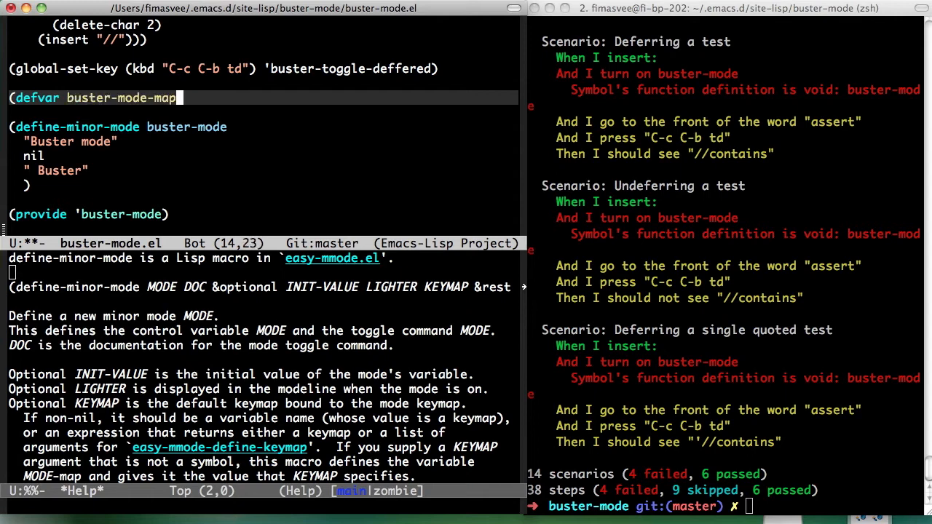
text(nil)
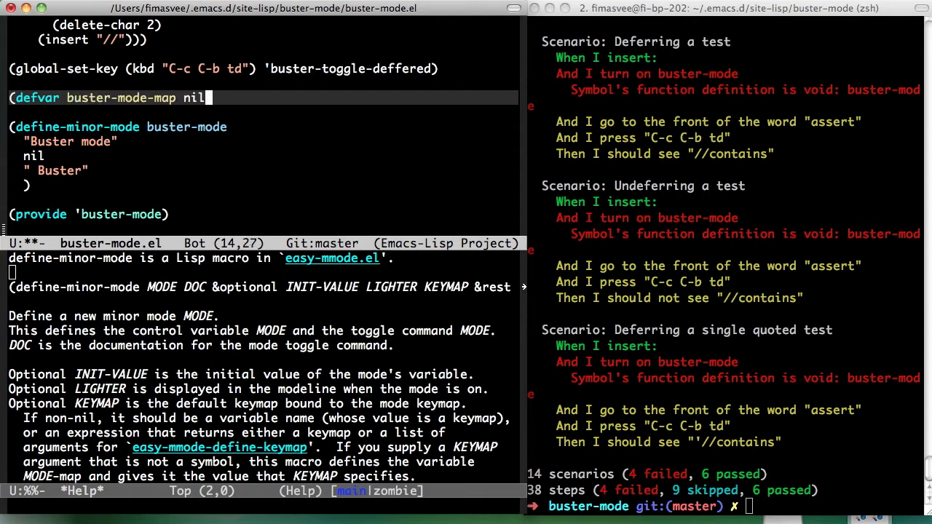
text(" ")
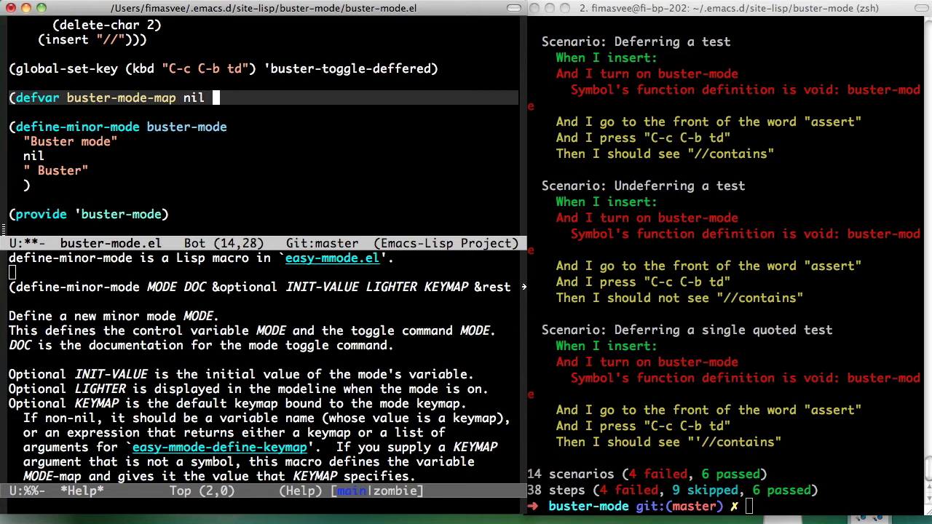
key(return)
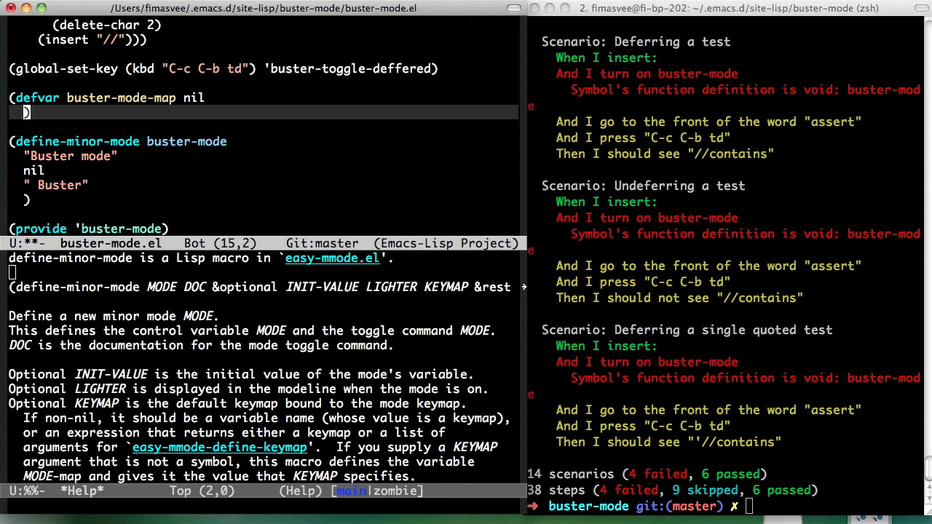
text(")
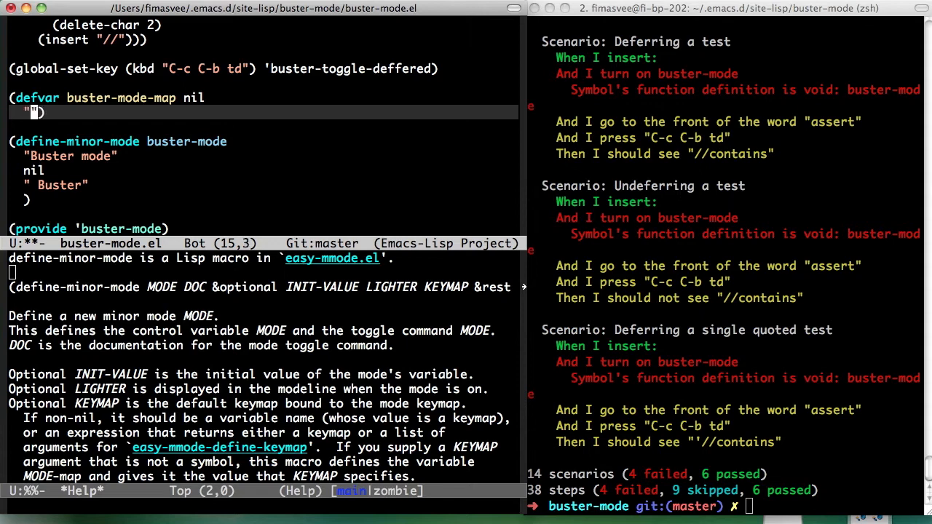
text(Buster)
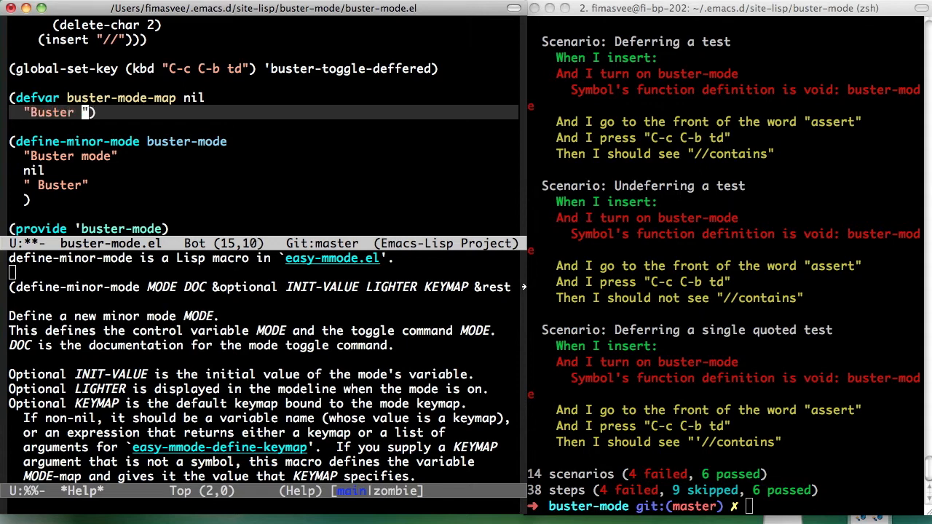
text(buster-mode)
text(()
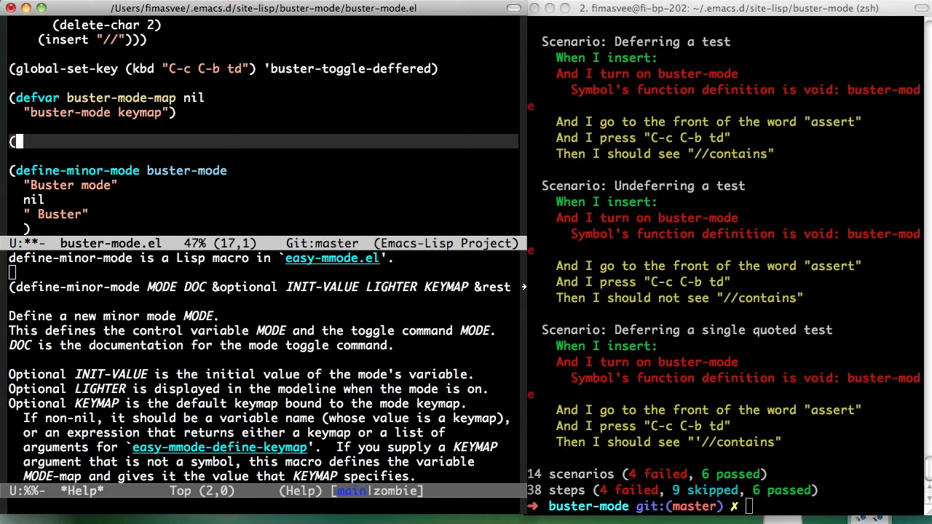
text(make-sparse-keymap))
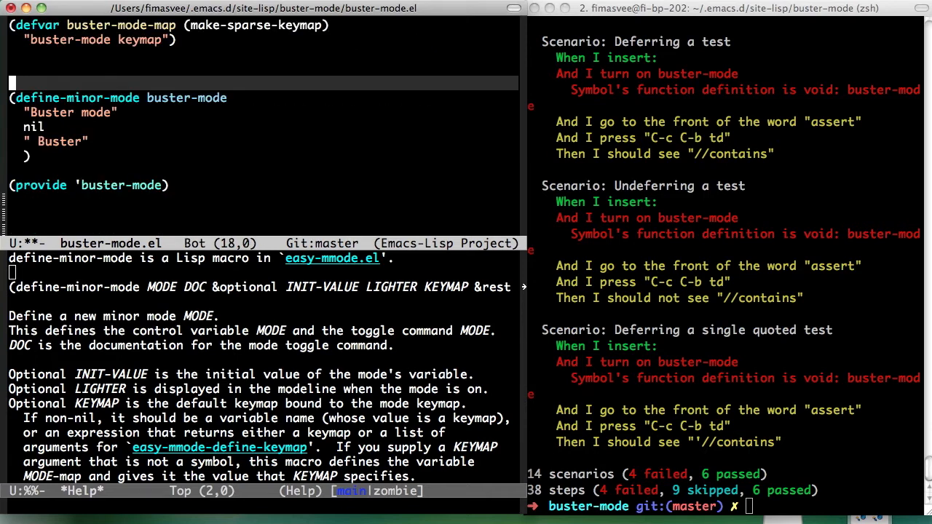
Pass buster-mode-map as the keymap argument at the end of define-minor-mode
text(buster-)
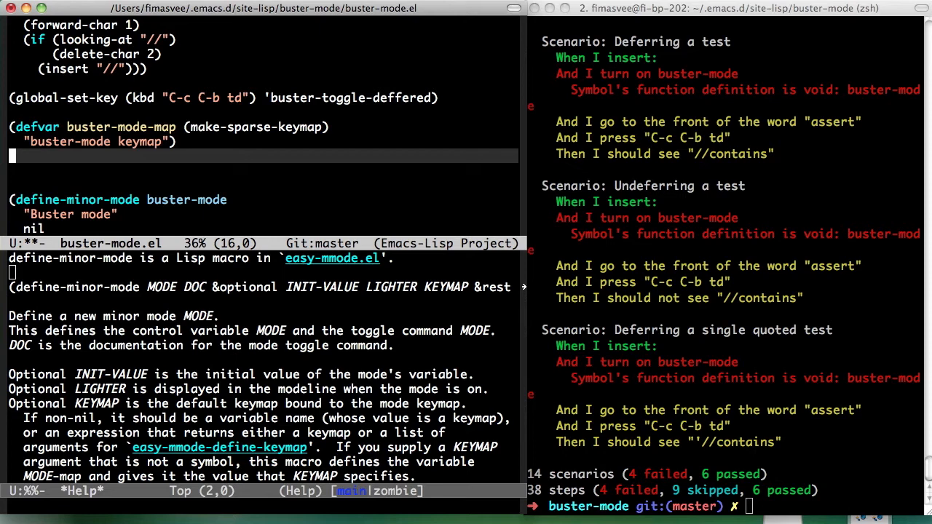
mouse_move(542, 299)
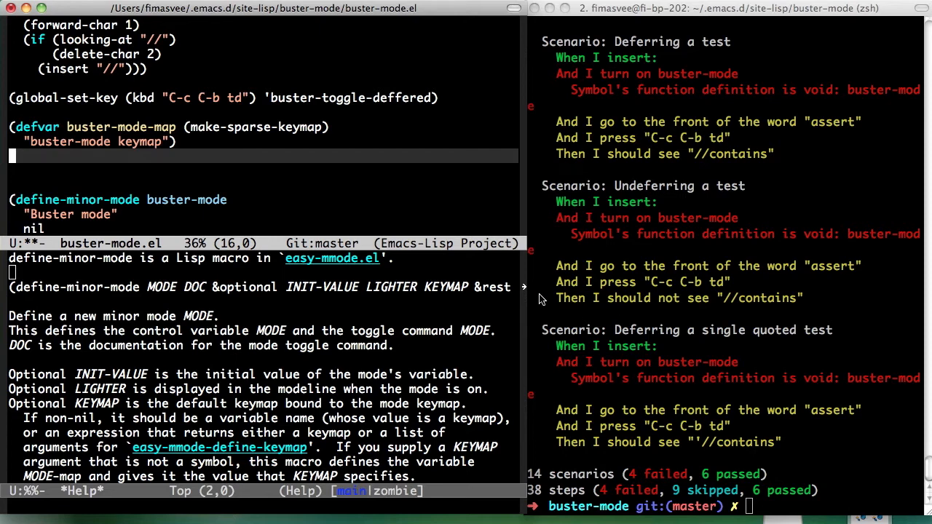
mouse_move(291, 126)
text((define-e)
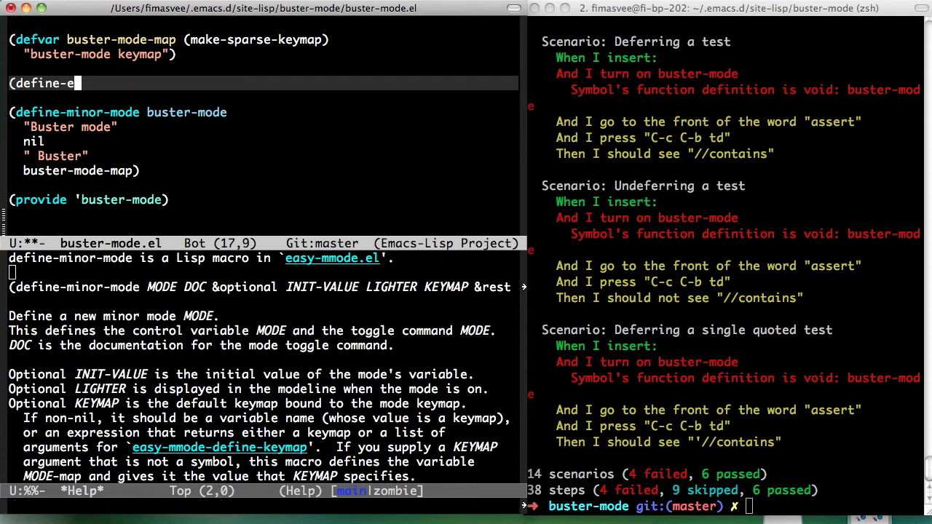
Replace the global binding with define-key binding C-c C-b td to buster-toggle-deffered in buster-mode-map
text(key)
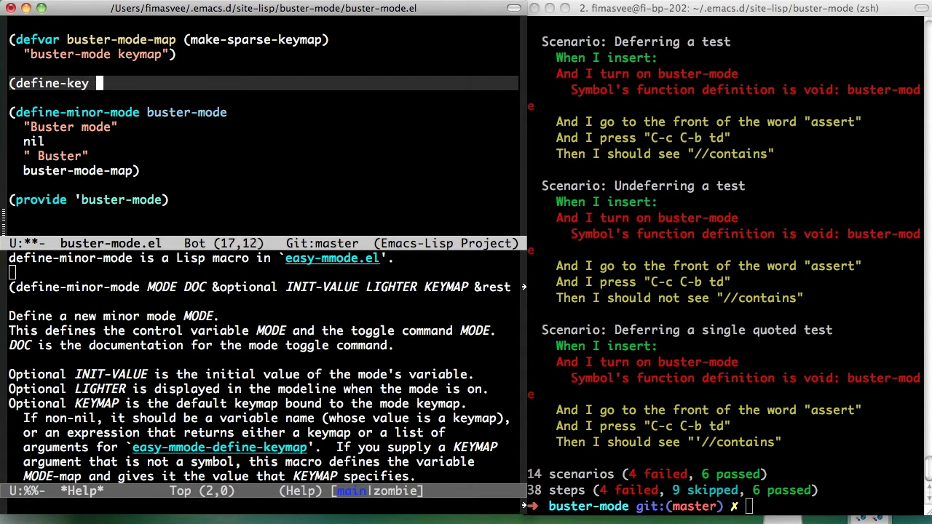
text(buster-modem)
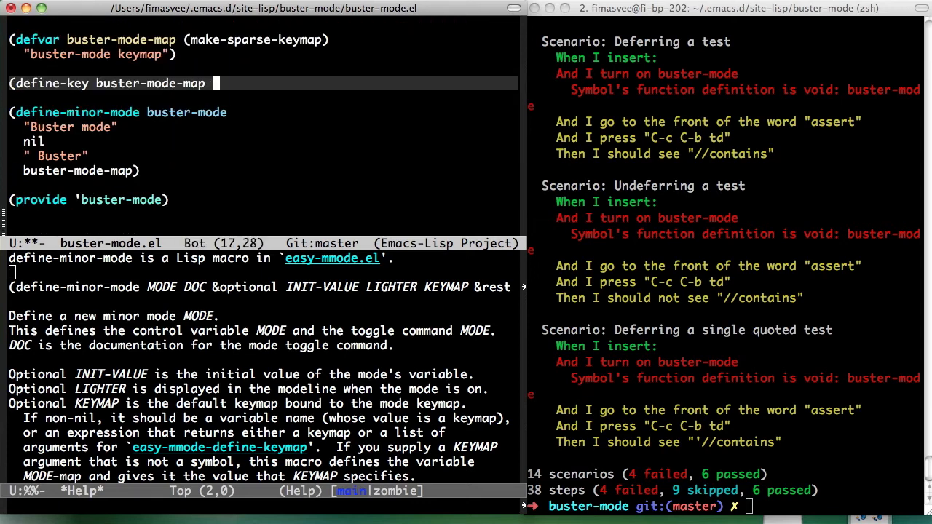
text((kbd "C-c C-b td") 'buster-toggle-deffered))
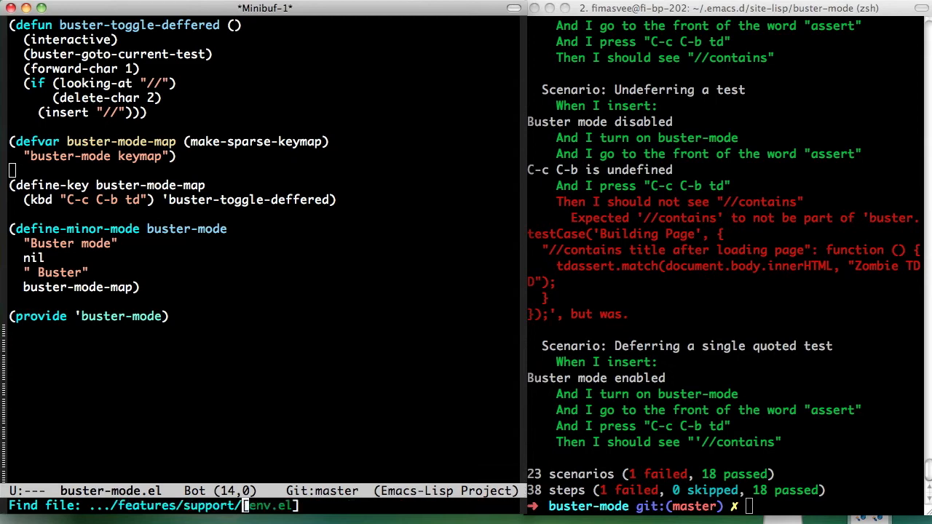
Enable buster-mode in env.el, rerun tests to 0 failures, and stage the three files in Magit
key(Return)
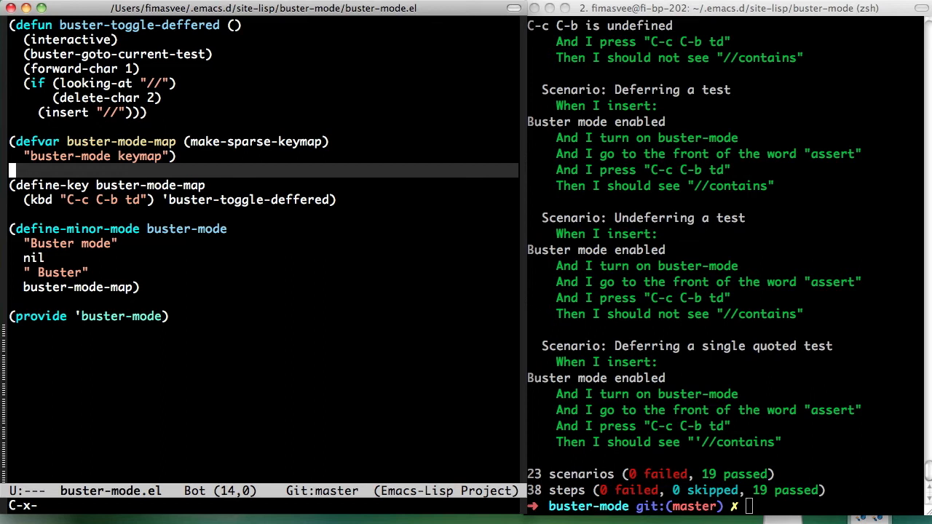
key(C-g)
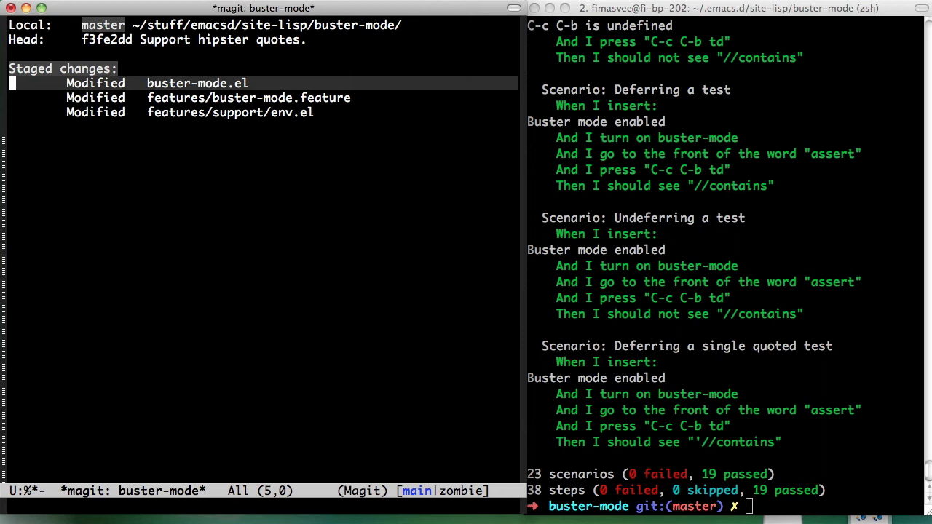
Commit the staged changes with message 'Create a buster minor-mode to keep our keybinding in'
key(c)
text(Create a buster minor-mode to keep our keybinding in)
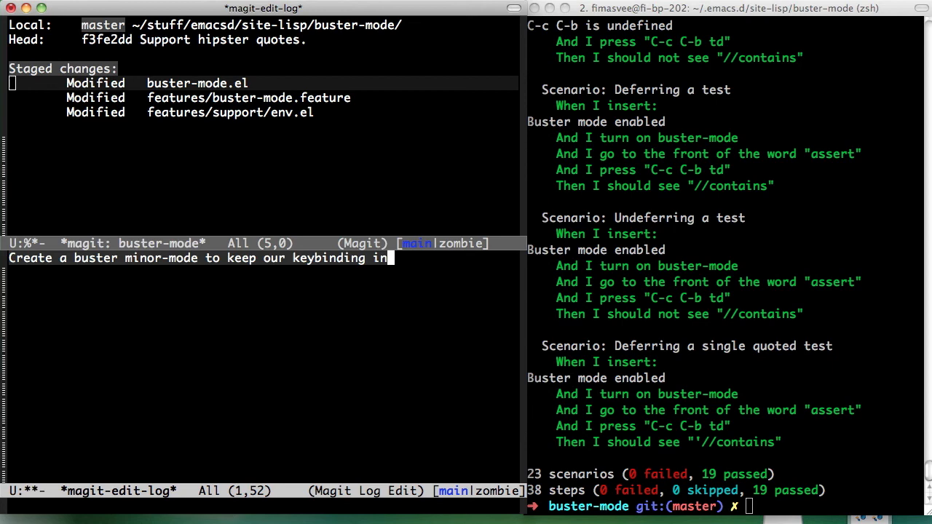
key(BackSpace)
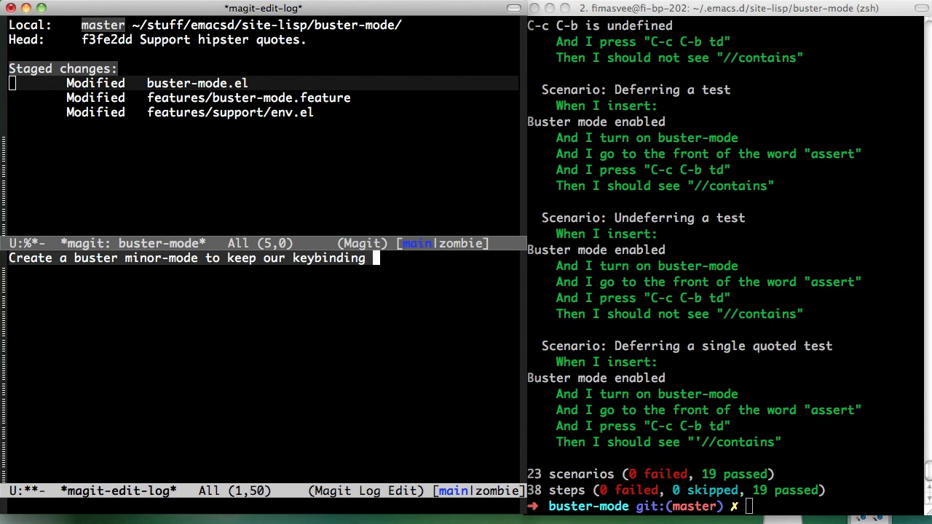
key(C-c C-c)
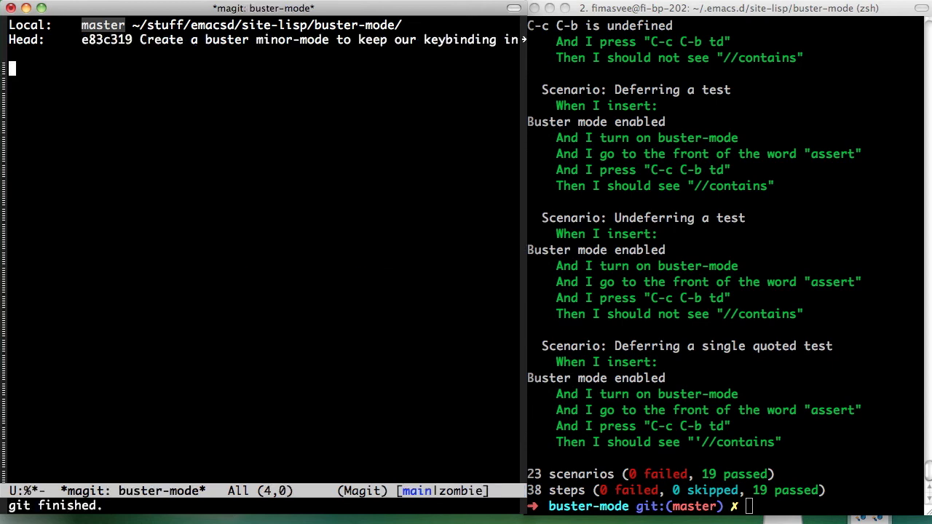